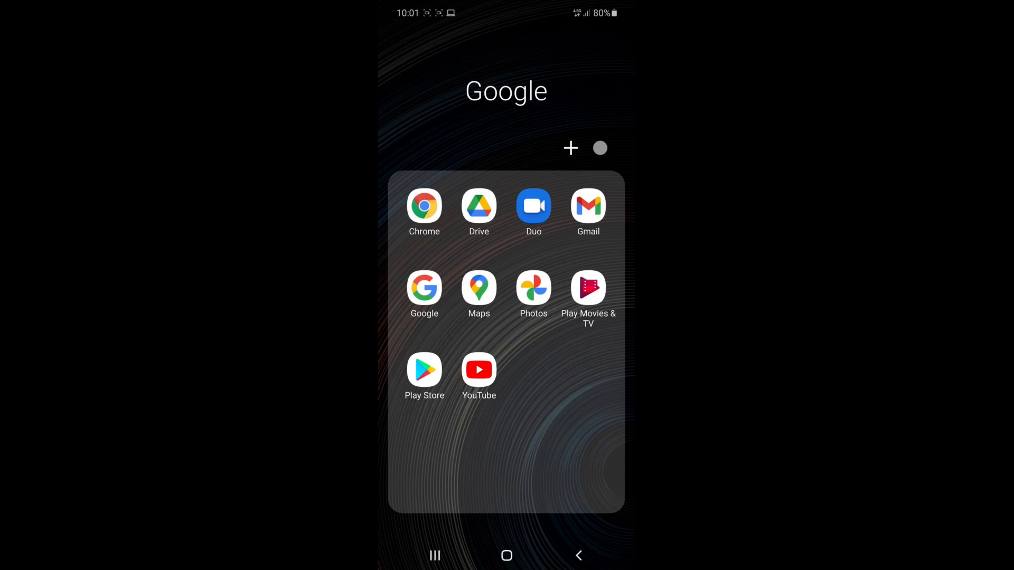
# Launch Google Play and rerun the earlier 'arem mobile' search from the suggestions.
pyautogui.click(424, 371)
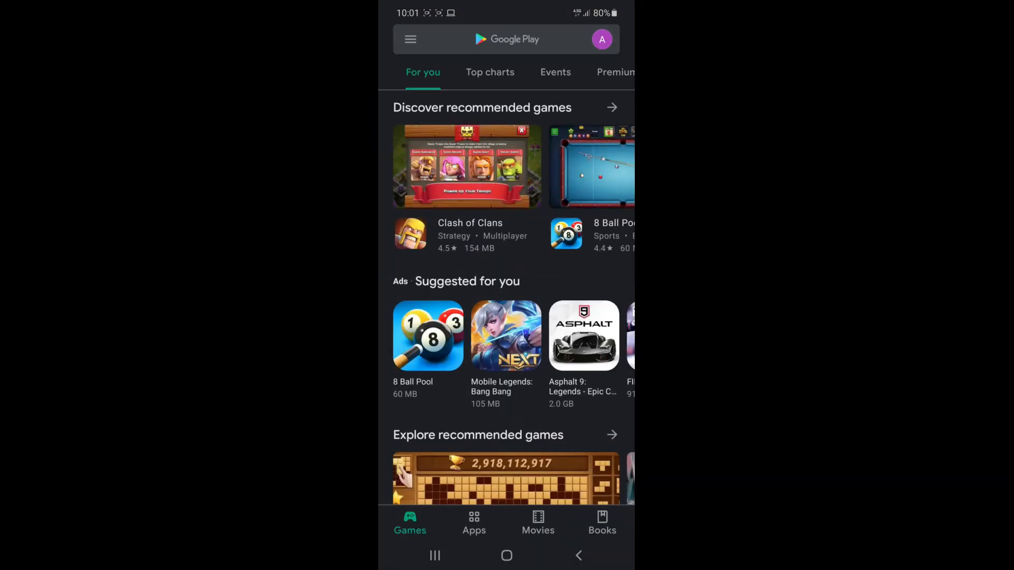
pyautogui.click(507, 39)
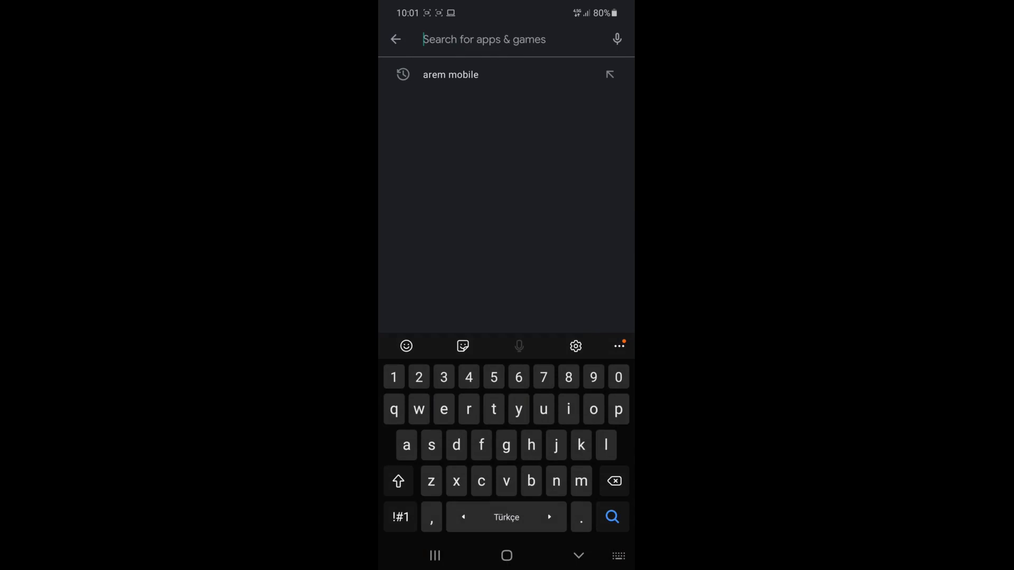
pyautogui.click(450, 74)
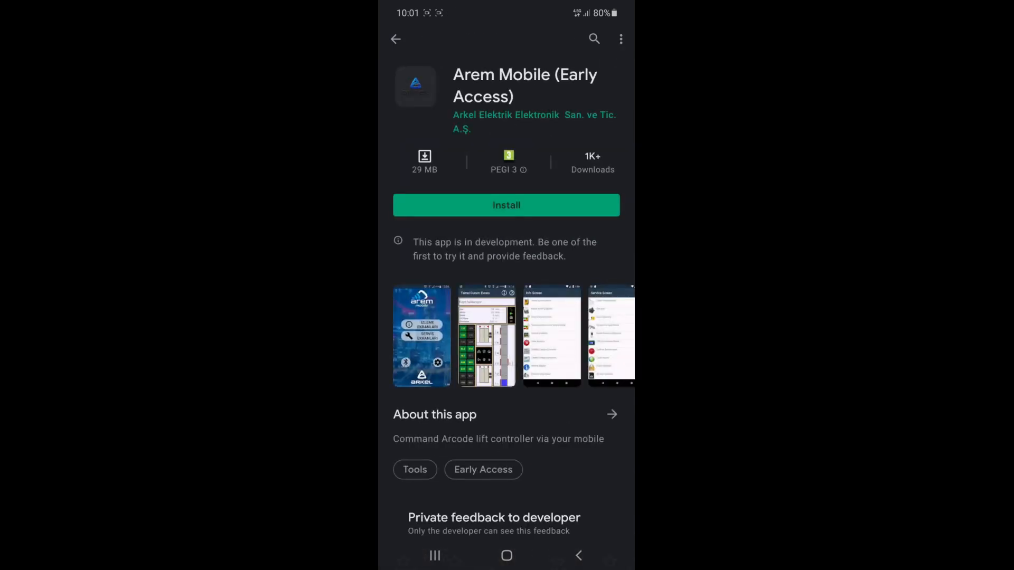
# Install Arem Mobile (Early Access) from its Play Store page.
pyautogui.click(506, 205)
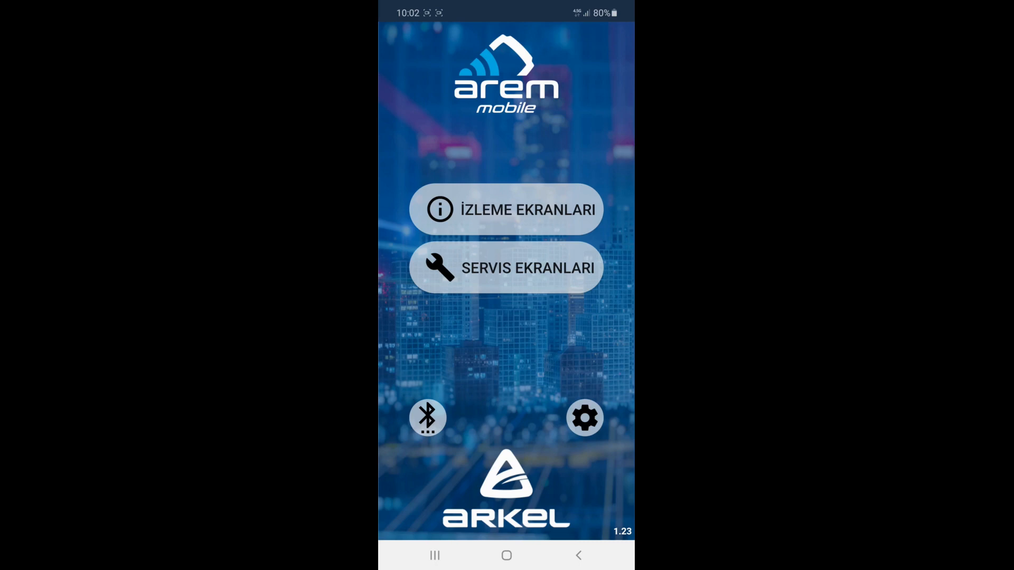
# Switch Arem Mobile's current language to English in settings and return home.
pyautogui.click(584, 417)
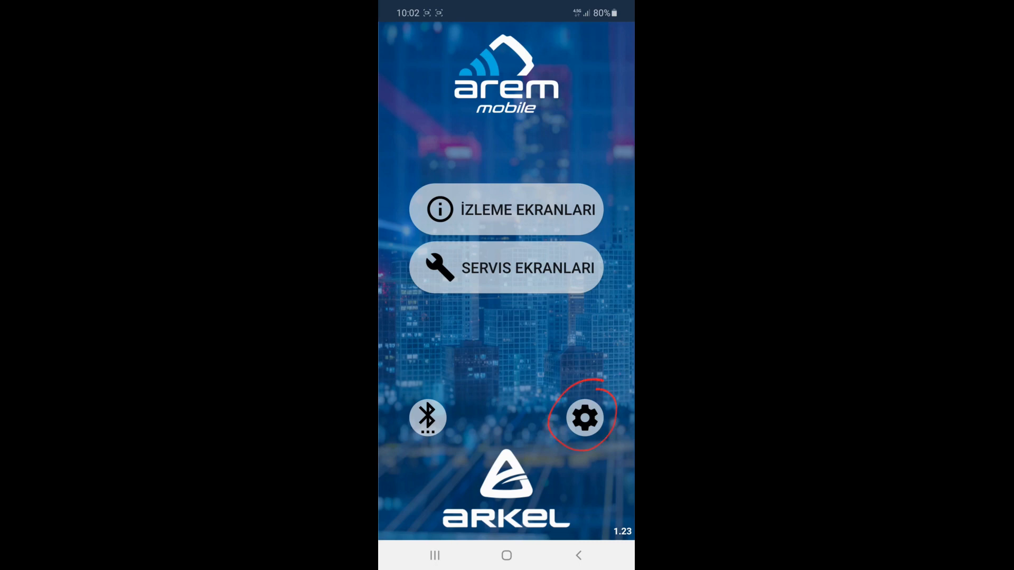
pyautogui.click(584, 418)
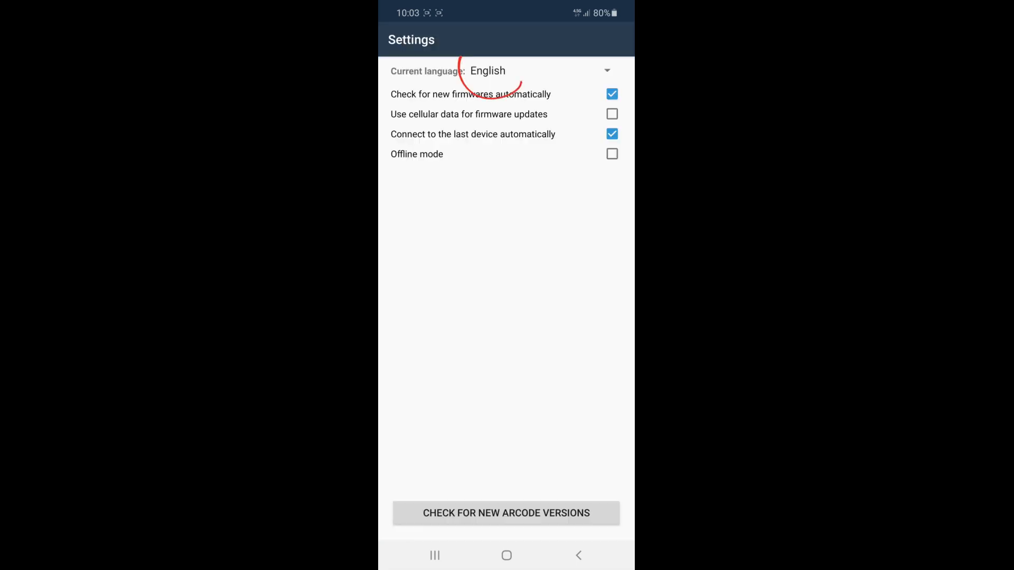
pyautogui.click(577, 555)
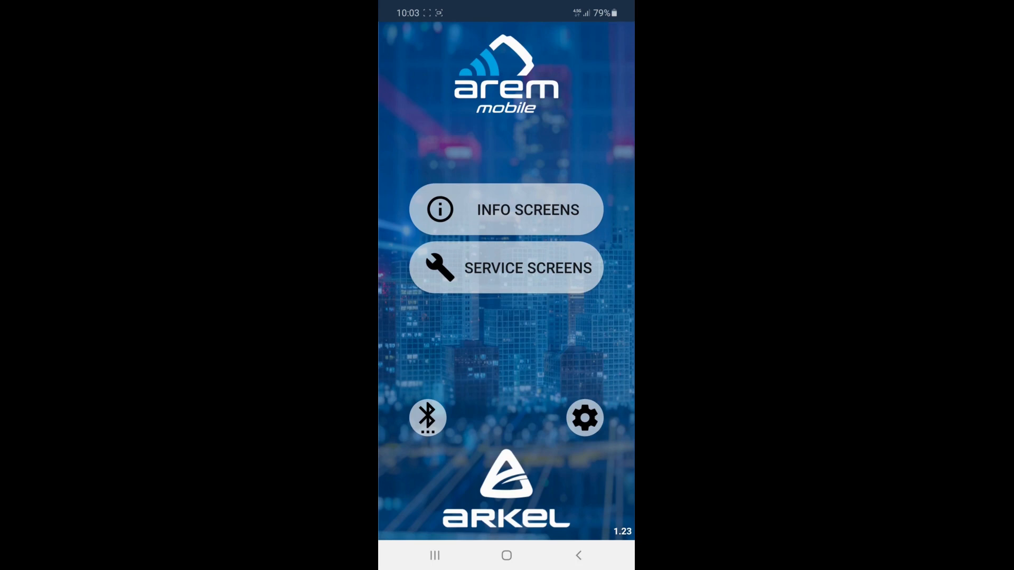
pyautogui.click(427, 417)
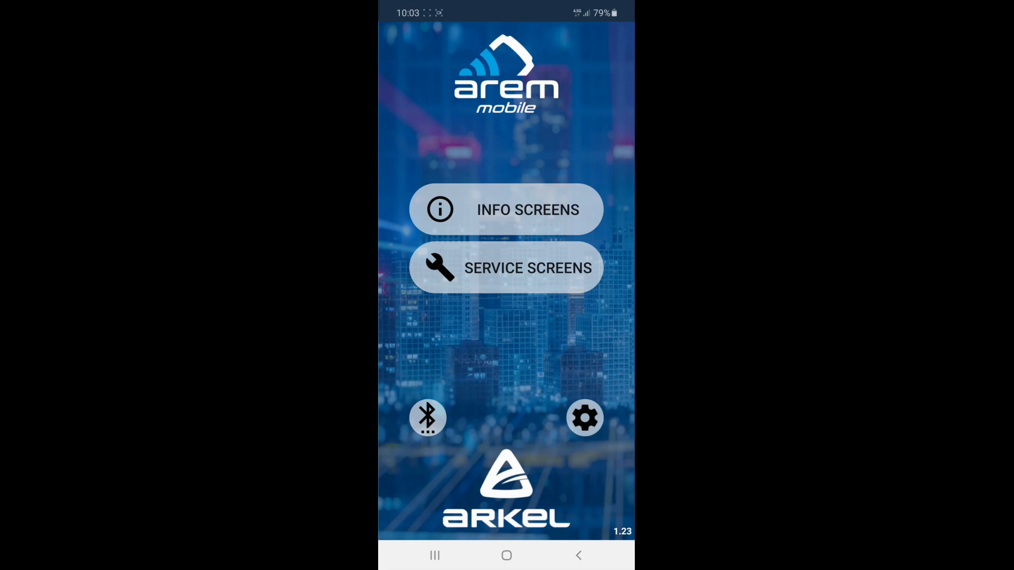
# Allow the app to enable Bluetooth and start scanning for nearby devices.
pyautogui.click(427, 417)
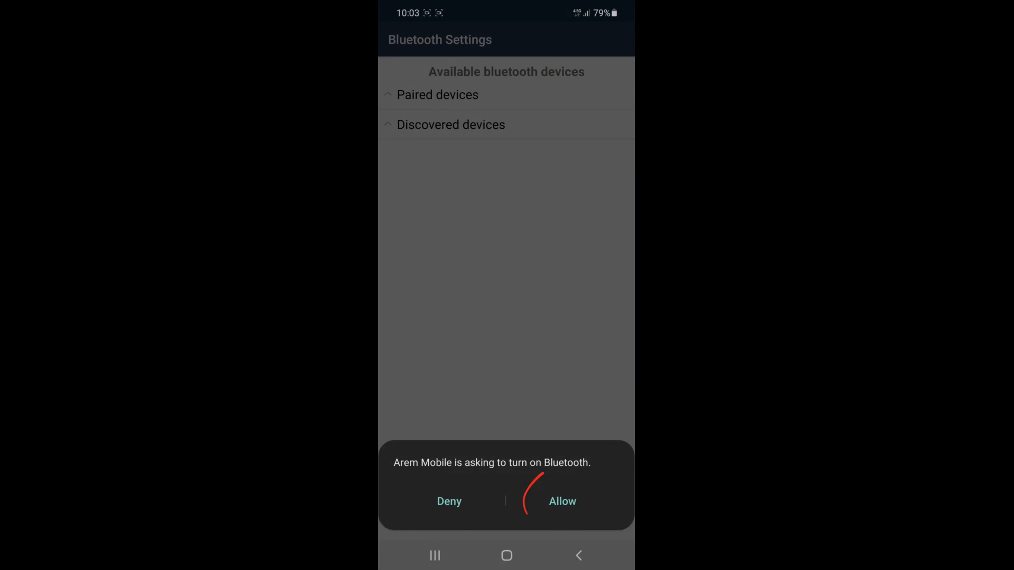
pyautogui.click(562, 501)
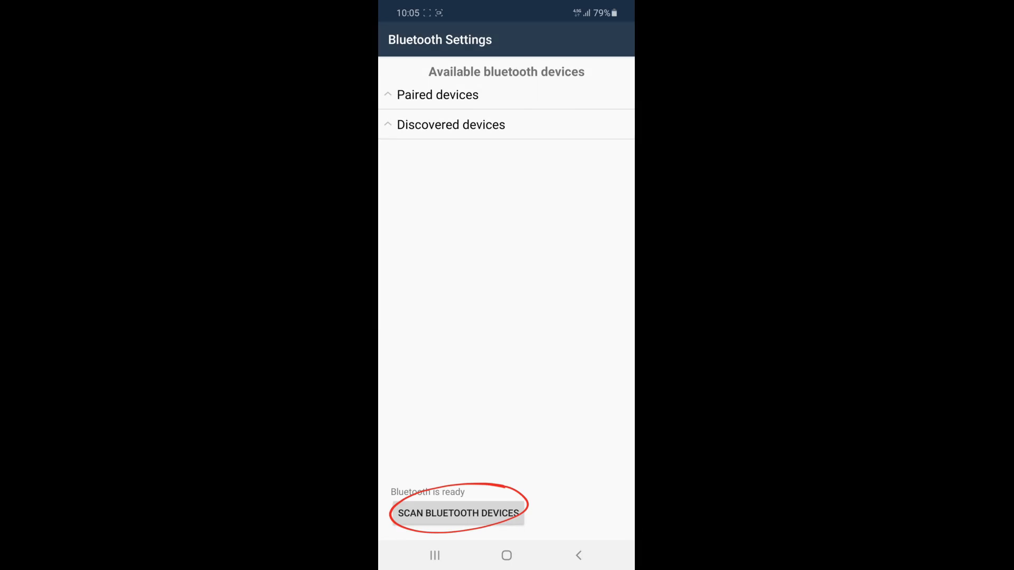
pyautogui.click(457, 513)
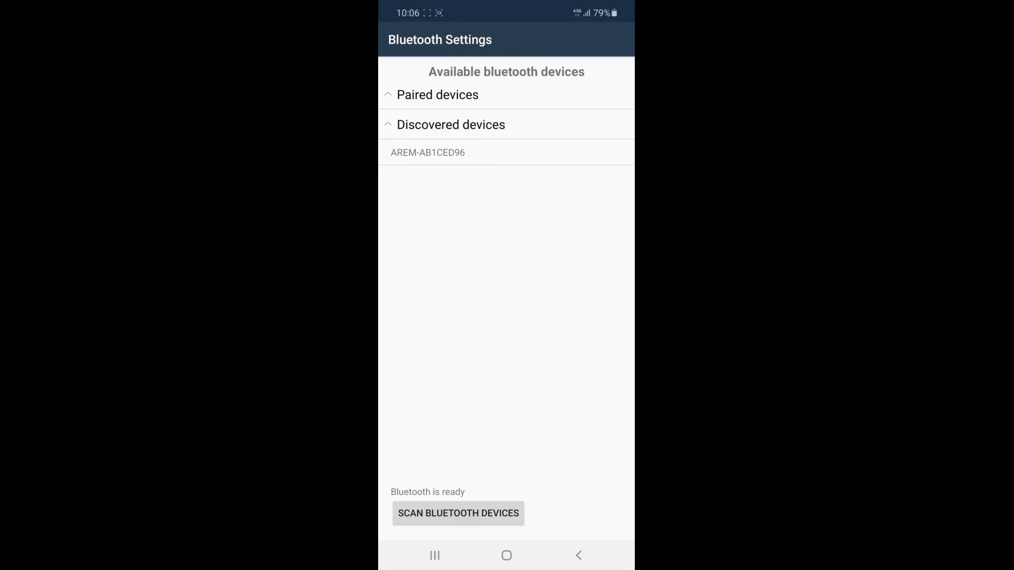
# Select AREM-AB1CED96 from discovered devices and accept the pairing request.
pyautogui.click(427, 152)
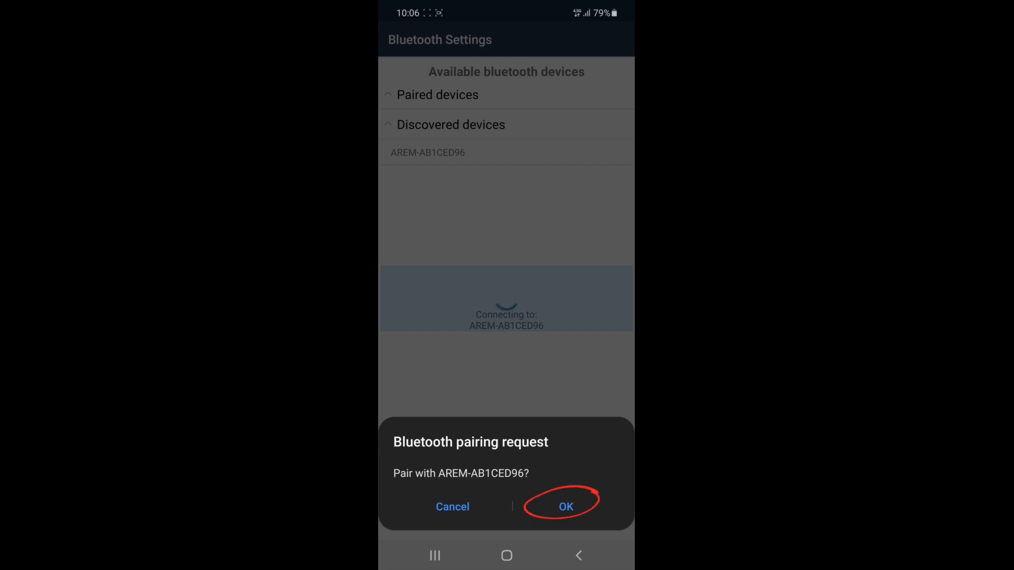
pyautogui.click(565, 506)
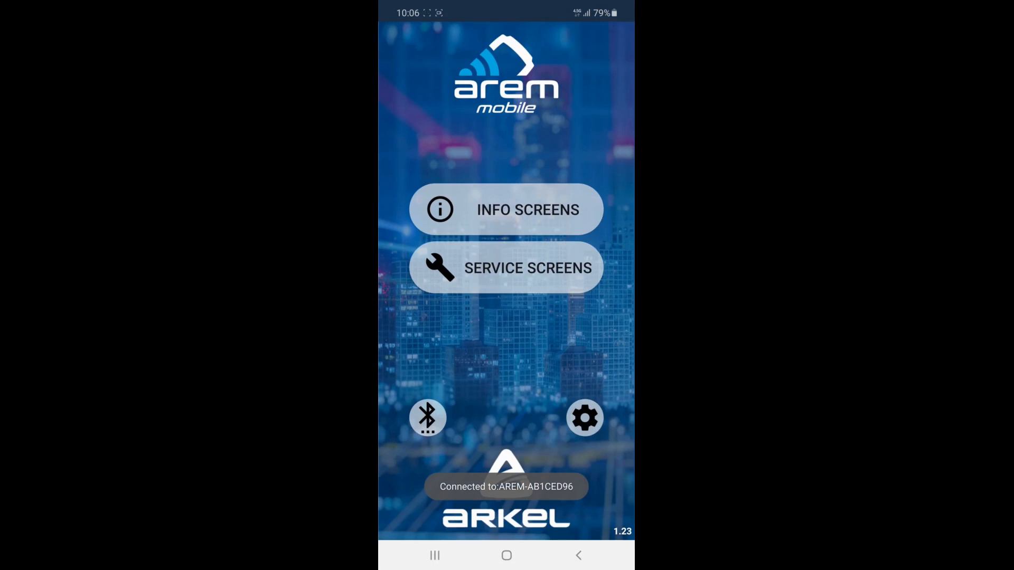